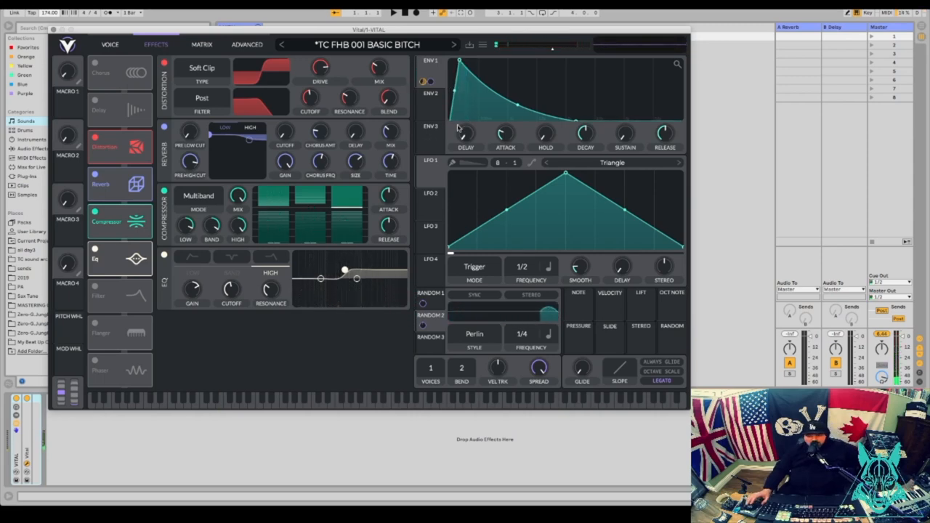
Initialize the preset from the Vital menu, leaving one basic saw oscillator
{"action": "left_click", "coordinate": [110, 45]}
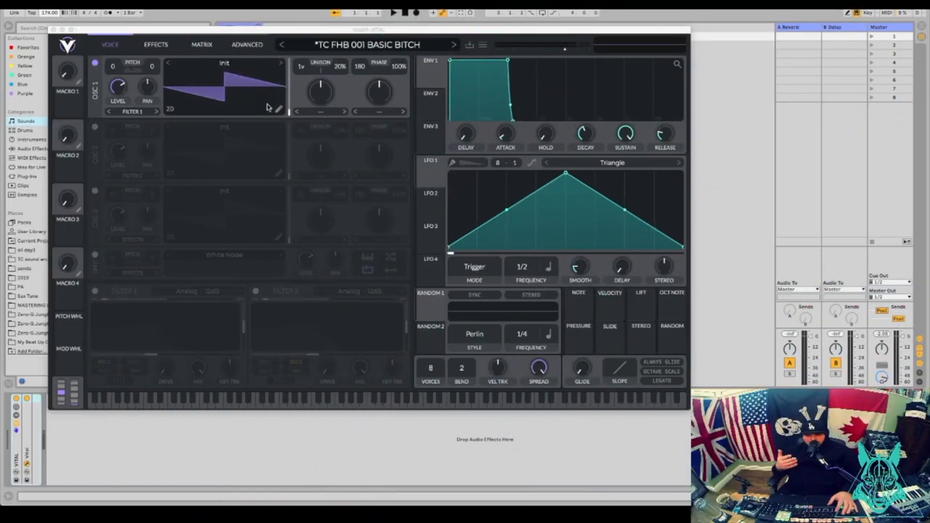
{"action": "mouse_move", "coordinate": [470, 109]}
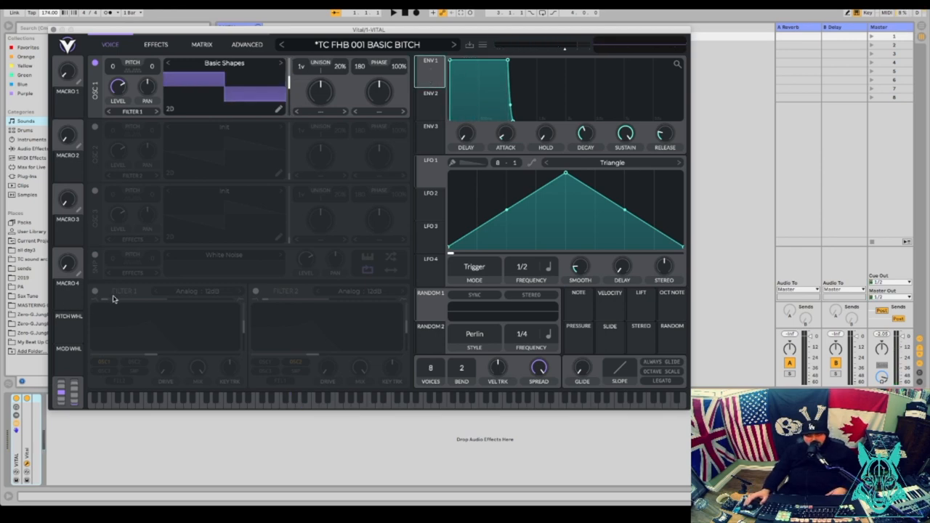
Switch on Filter 1 (Analog 12dB) for oscillator 1
{"action": "left_click", "coordinate": [95, 289]}
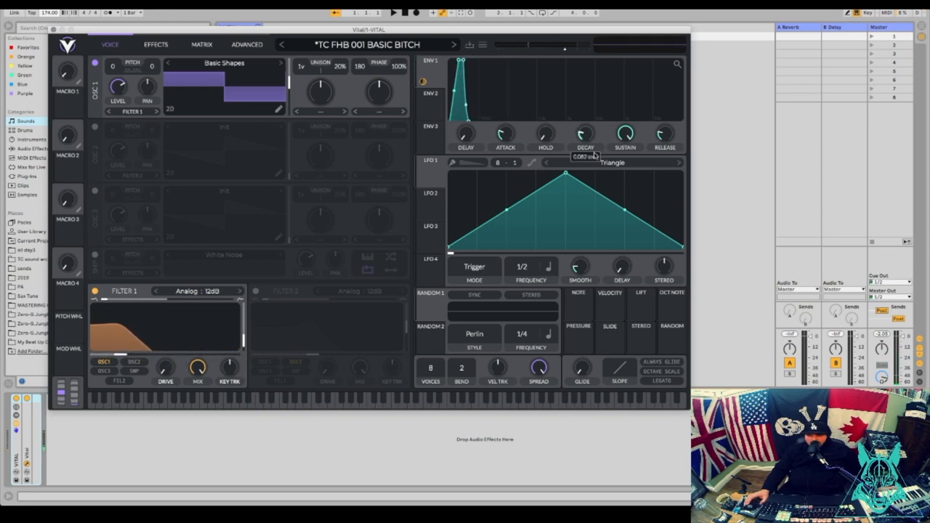
Lengthen ENV 1 decay and release to about 1.3 s and enable legato mono playing
{"action": "left_click_drag", "start_coordinate": [584, 134], "coordinate": [584, 145]}
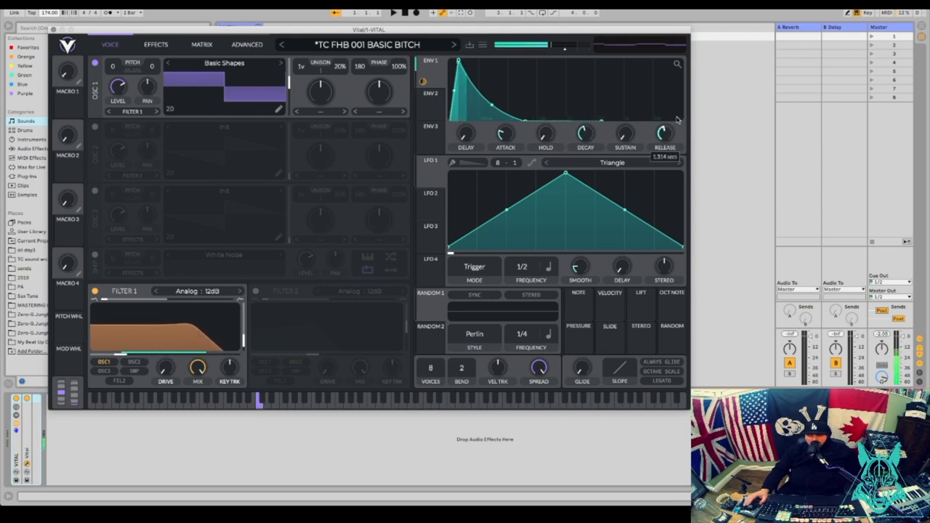
{"action": "left_click_drag", "start_coordinate": [585, 135], "coordinate": [584, 127]}
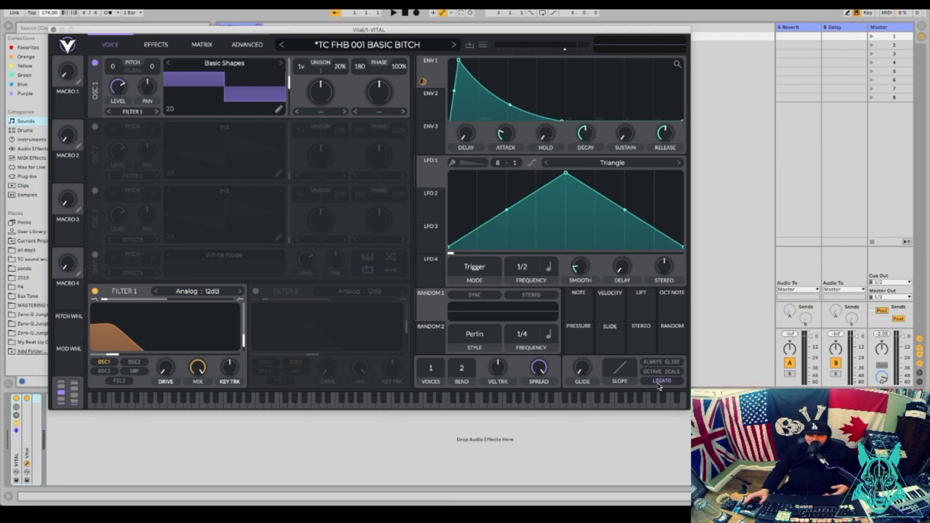
{"action": "left_click", "coordinate": [150, 45]}
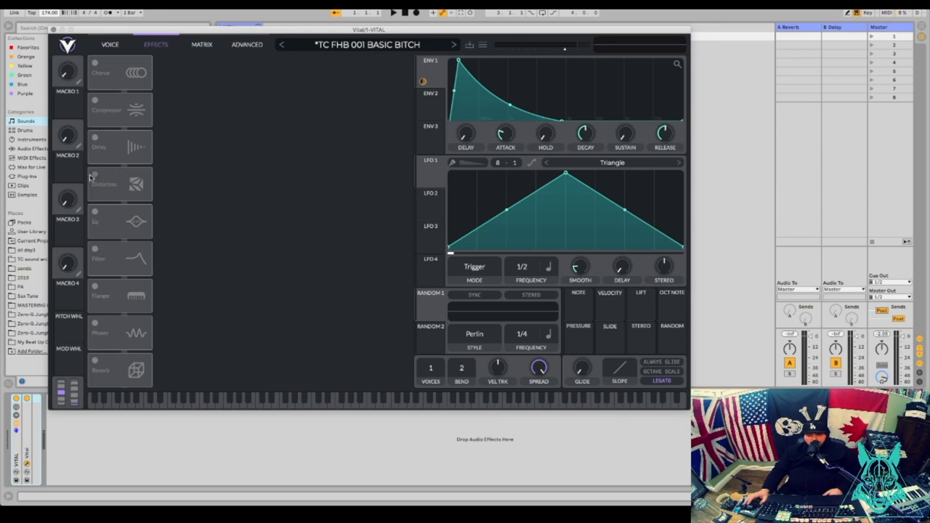
Enable soft-clip distortion with drive around 4.8 dB
{"action": "left_click", "coordinate": [94, 175]}
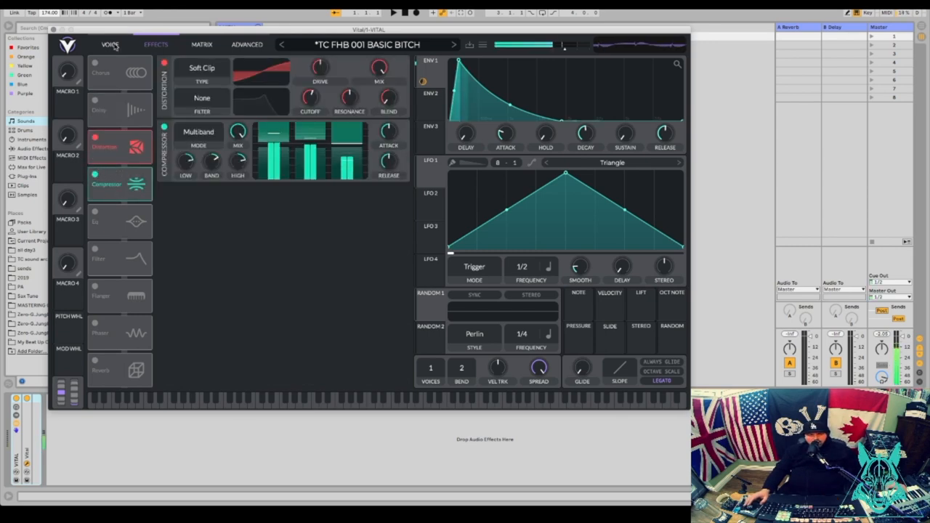
{"action": "left_click_drag", "start_coordinate": [321, 65], "coordinate": [321, 80]}
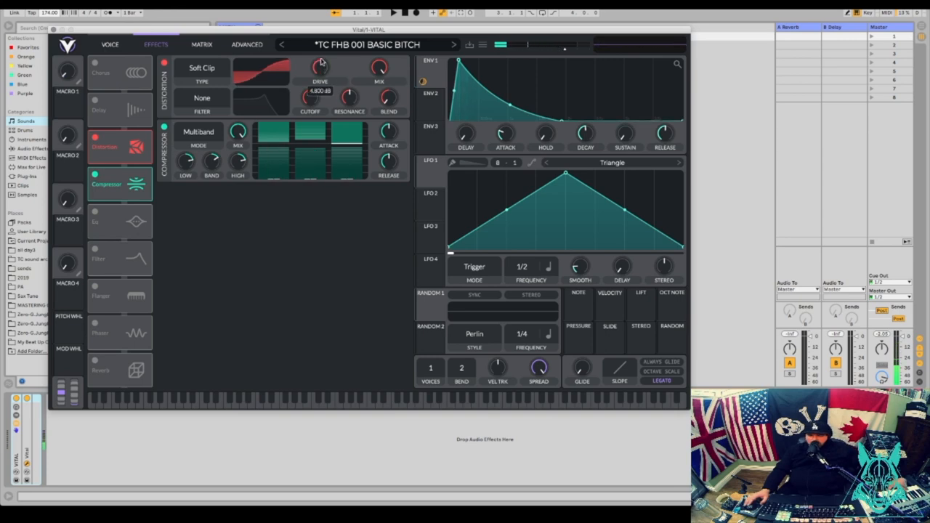
{"action": "left_click_drag", "start_coordinate": [320, 65], "coordinate": [319, 54]}
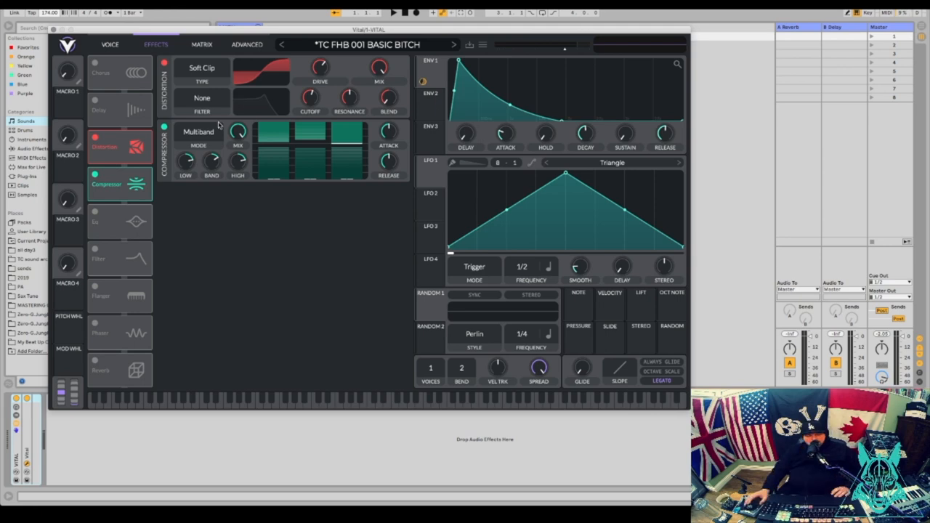
Set the distortion filter to Post with cutoff about 396 Hz
{"action": "left_click", "coordinate": [197, 131]}
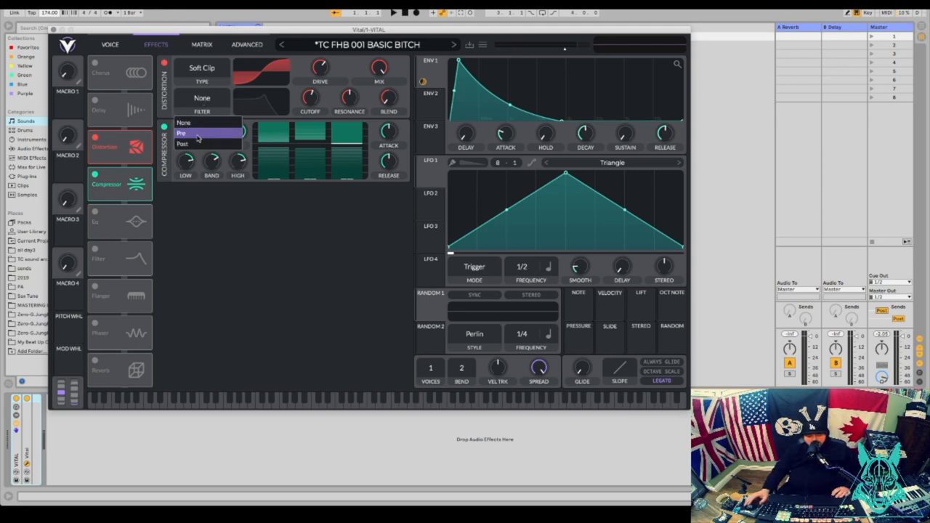
{"action": "left_click", "coordinate": [183, 144]}
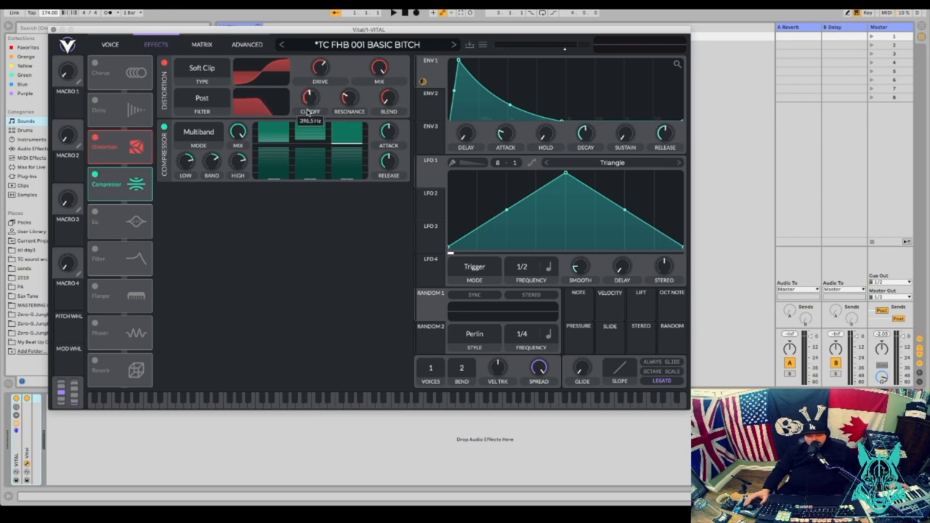
{"action": "left_click_drag", "start_coordinate": [379, 68], "coordinate": [379, 62]}
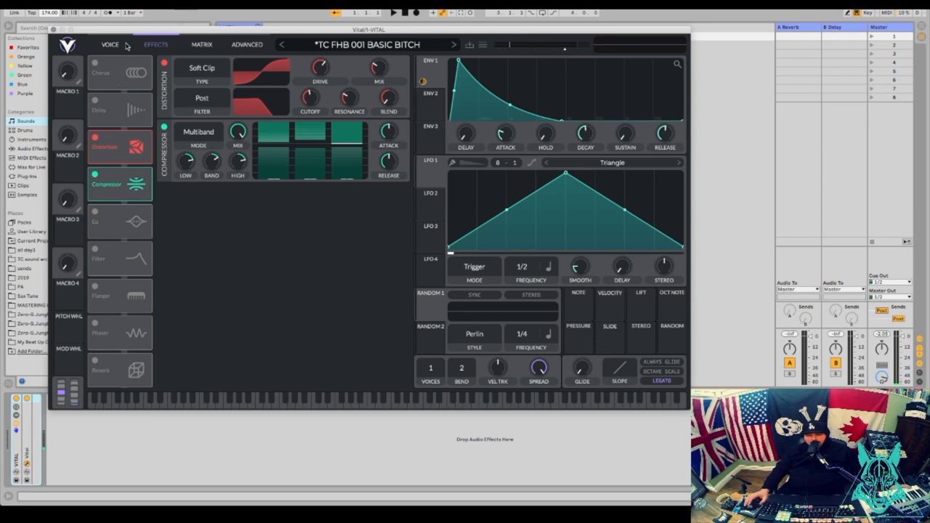
Check the EQ module in the effects rack, then return to the oscillator page
{"action": "left_click", "coordinate": [111, 45]}
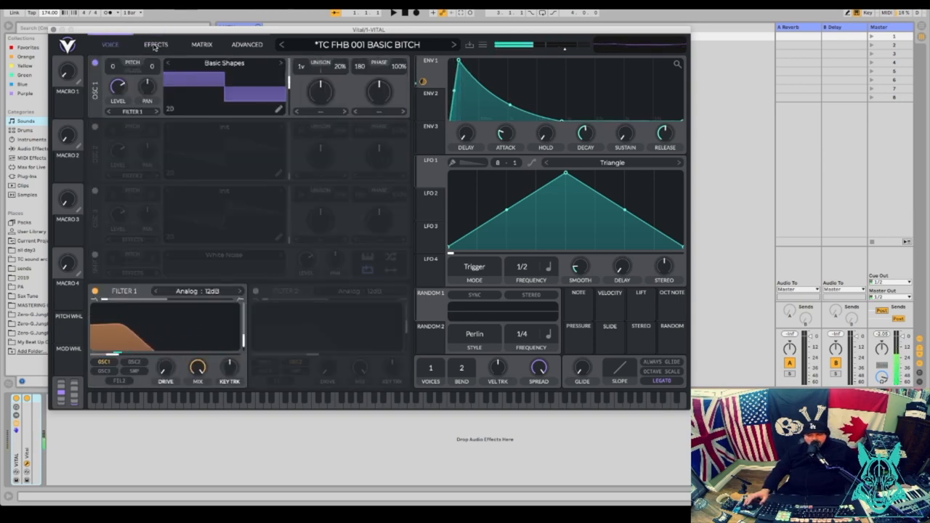
{"action": "left_click", "coordinate": [149, 45]}
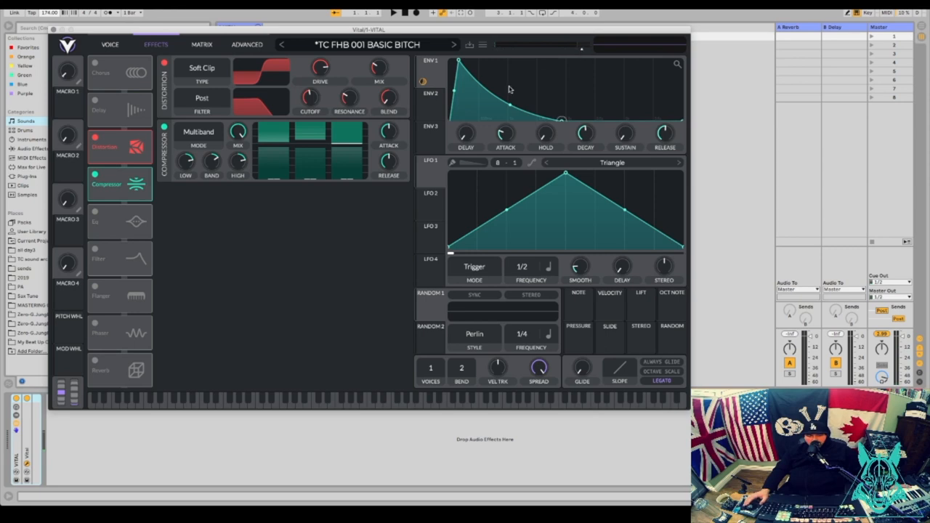
{"action": "left_click", "coordinate": [118, 221]}
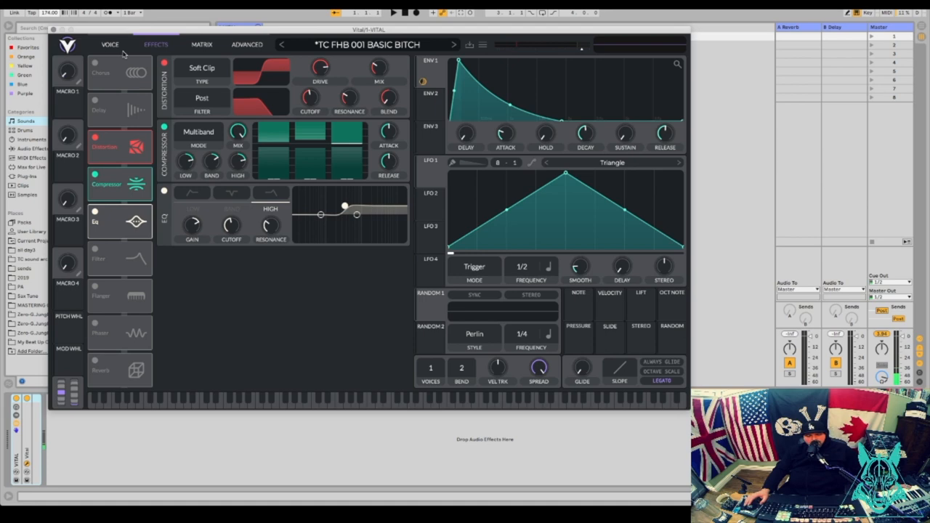
{"action": "left_click", "coordinate": [127, 45]}
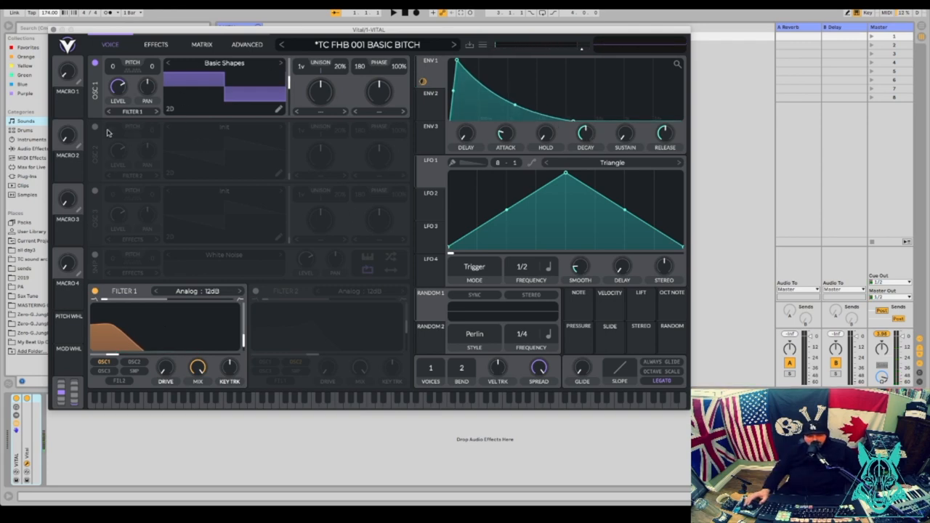
Turn on OSC 2 and set OSC 1's warp mode to FM Osc 2
{"action": "left_click", "coordinate": [94, 127]}
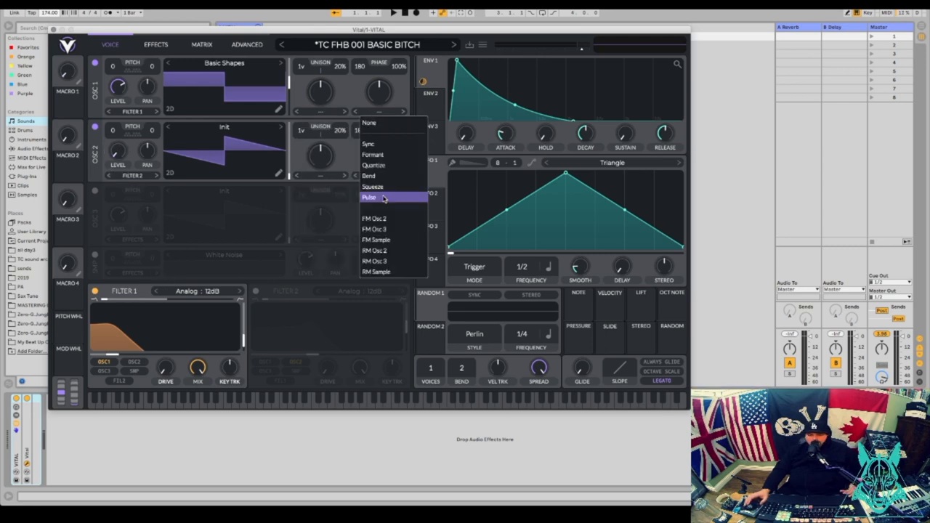
{"action": "left_click", "coordinate": [376, 197]}
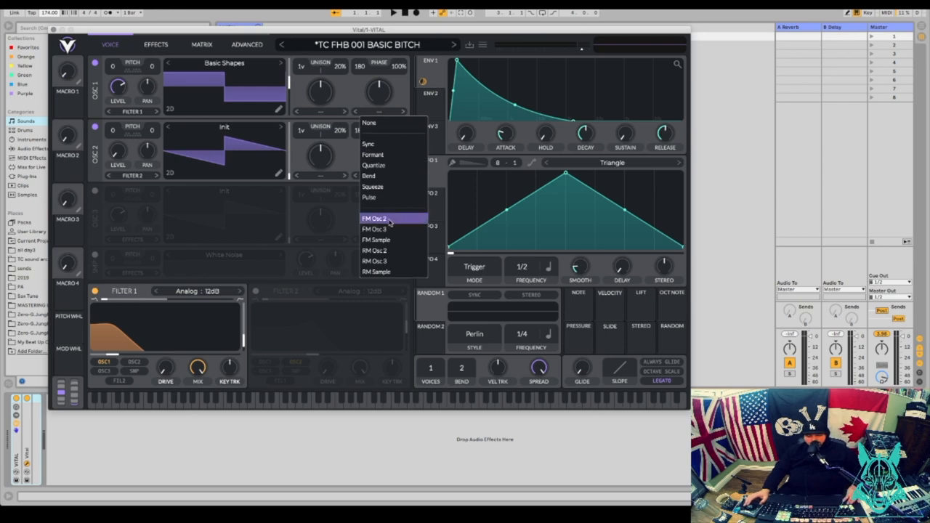
{"action": "left_click", "coordinate": [380, 218]}
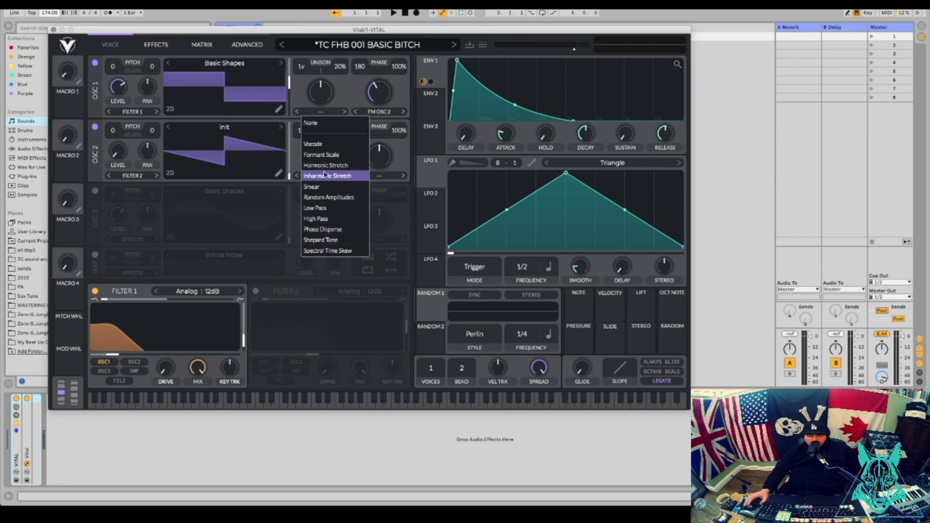
Set OSC 1's spectral morph to Harmonic Stretch
{"action": "left_click", "coordinate": [312, 143]}
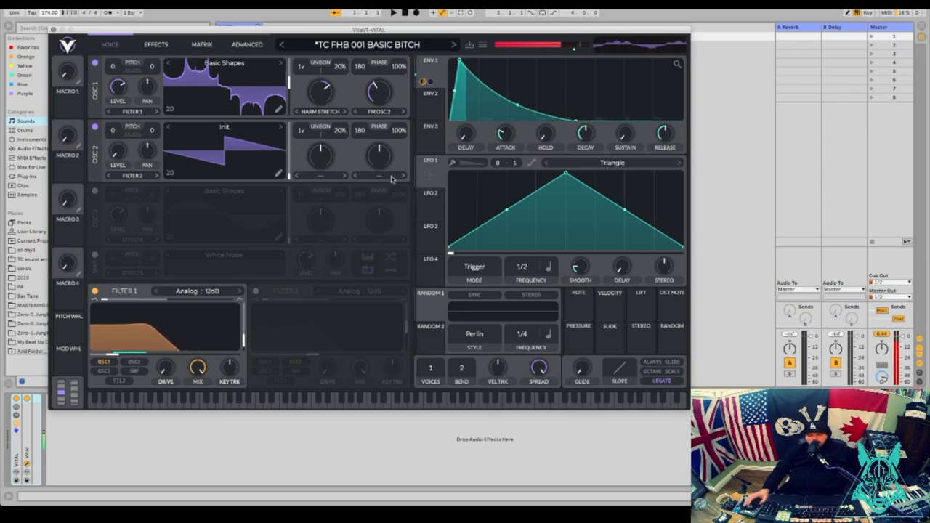
Set OSC 2's warp mode to Sync at about 50%
{"action": "left_click", "coordinate": [392, 176]}
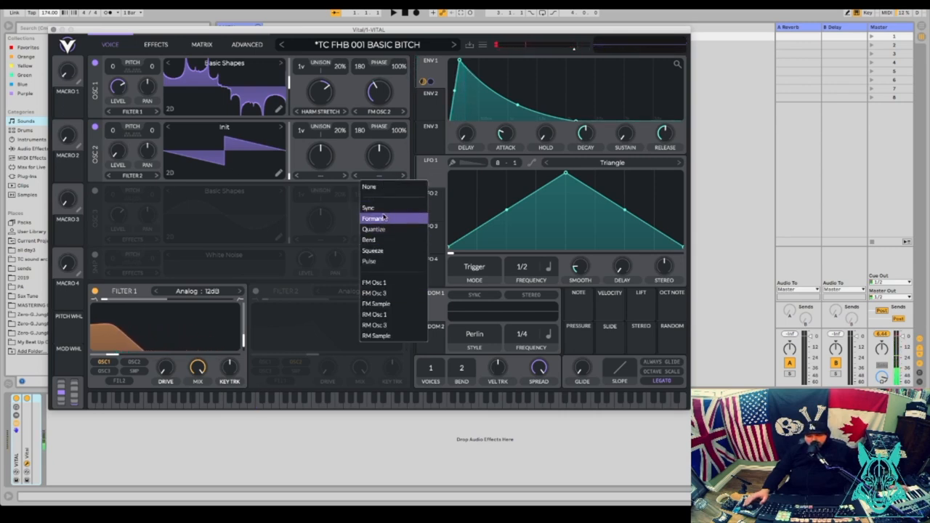
{"action": "left_click", "coordinate": [370, 207]}
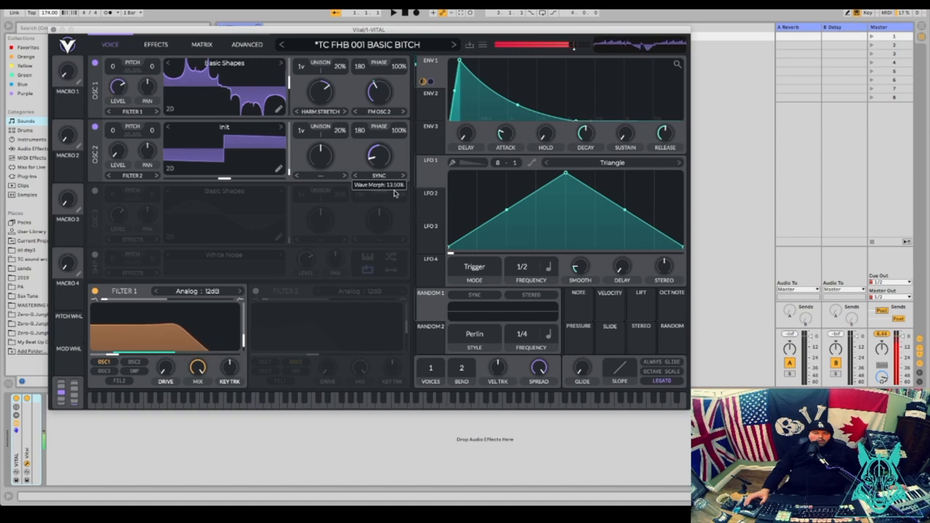
{"action": "left_click_drag", "start_coordinate": [378, 156], "coordinate": [396, 160]}
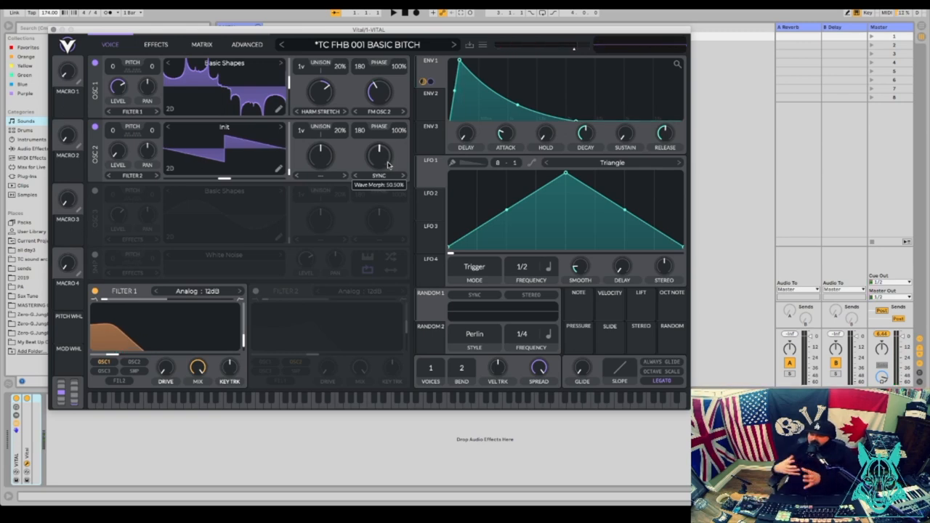
{"action": "left_click", "coordinate": [149, 45]}
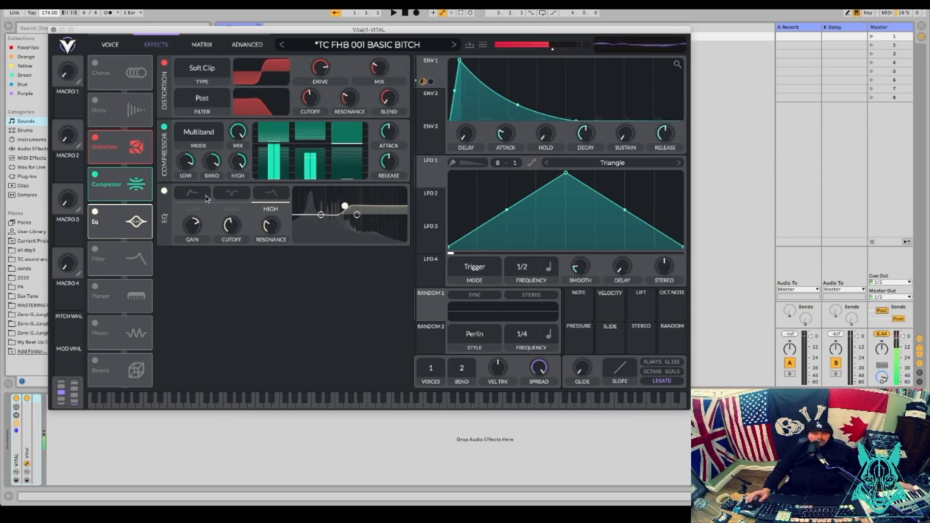
Return to the oscillator page with the Perlin Random 2 modulator active
{"action": "left_click", "coordinate": [109, 45]}
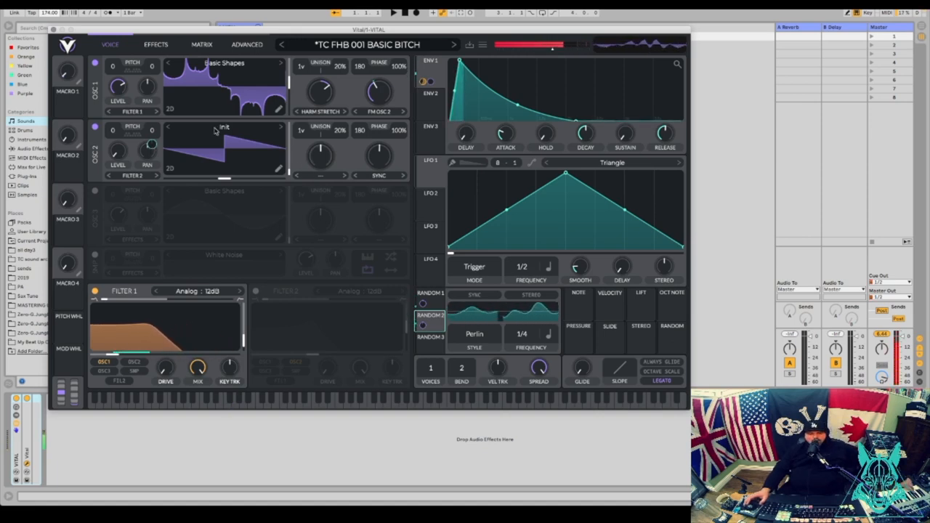
Enable the Reverb effect with a decay time of about 3.6 seconds
{"action": "left_click", "coordinate": [152, 45]}
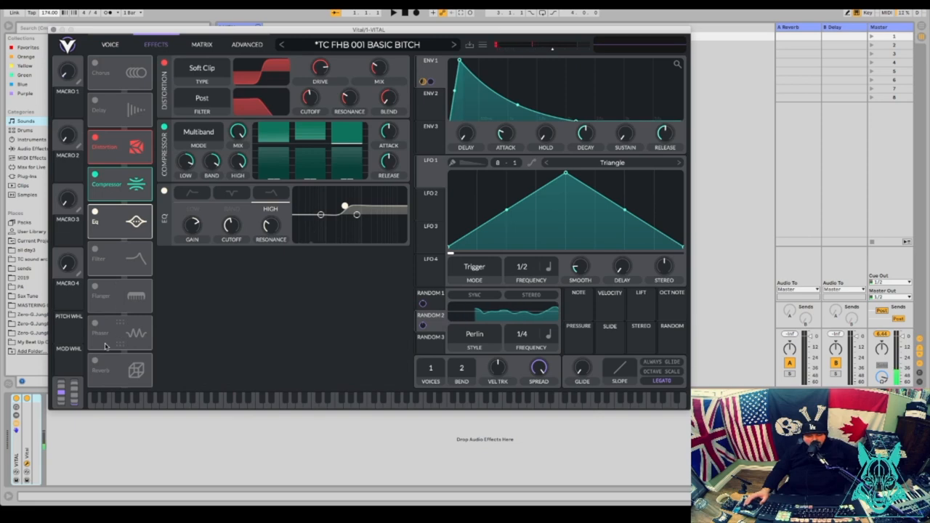
{"action": "left_click", "coordinate": [95, 369]}
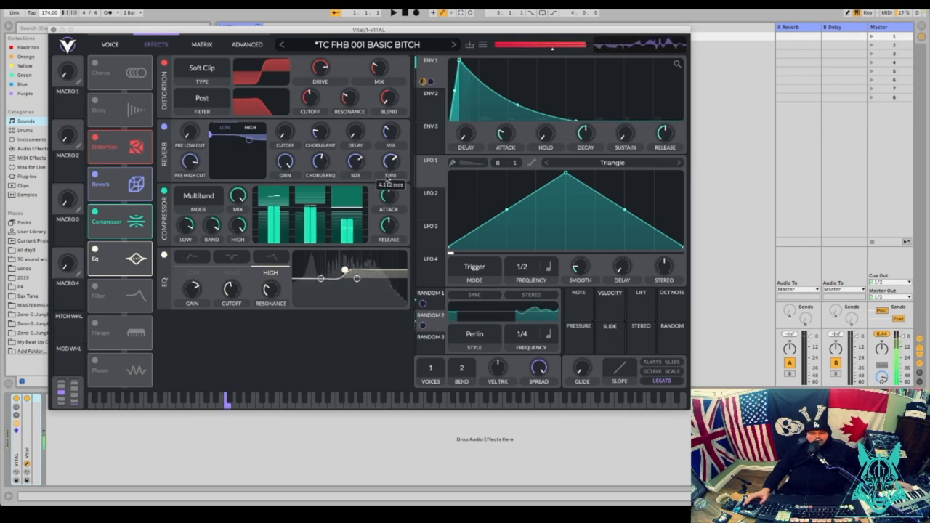
{"action": "left_click_drag", "start_coordinate": [390, 161], "coordinate": [389, 171]}
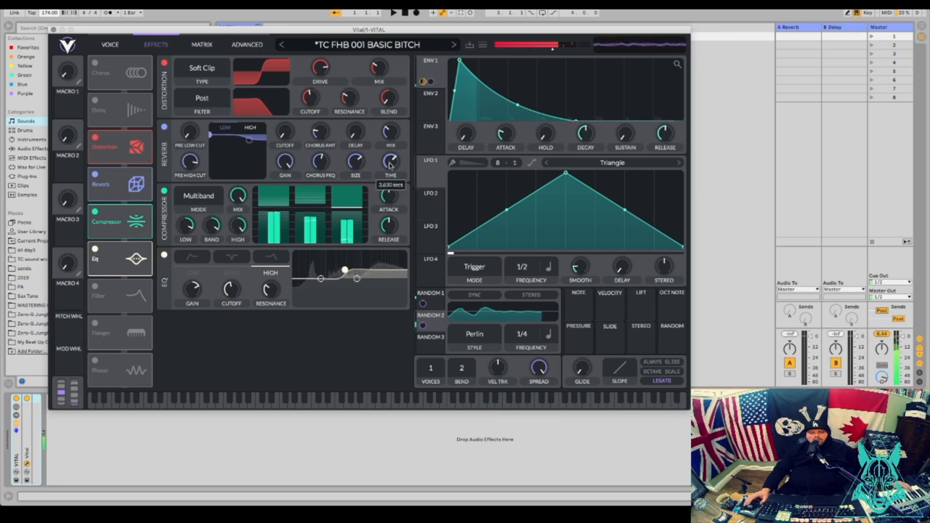